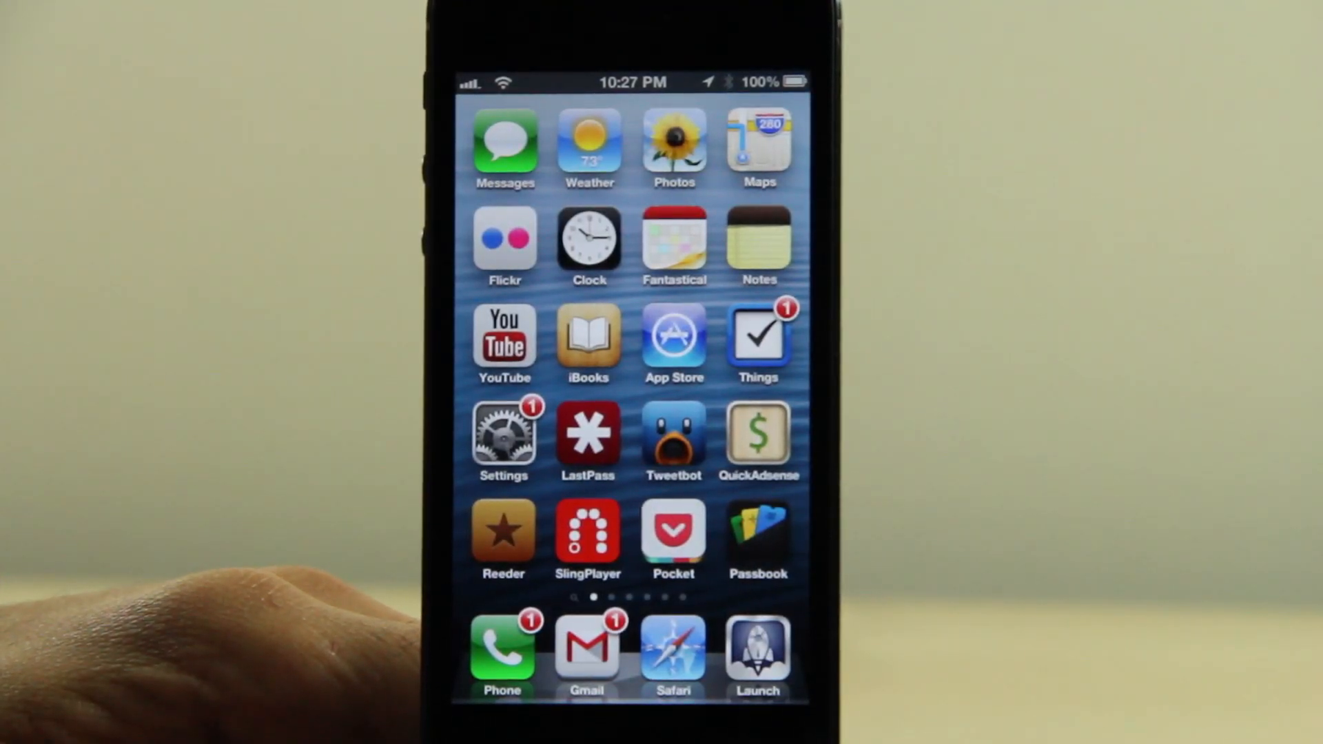
- Swipe left to the folders page showing WordPress, Nest and Utilities
scroll(left, 3)
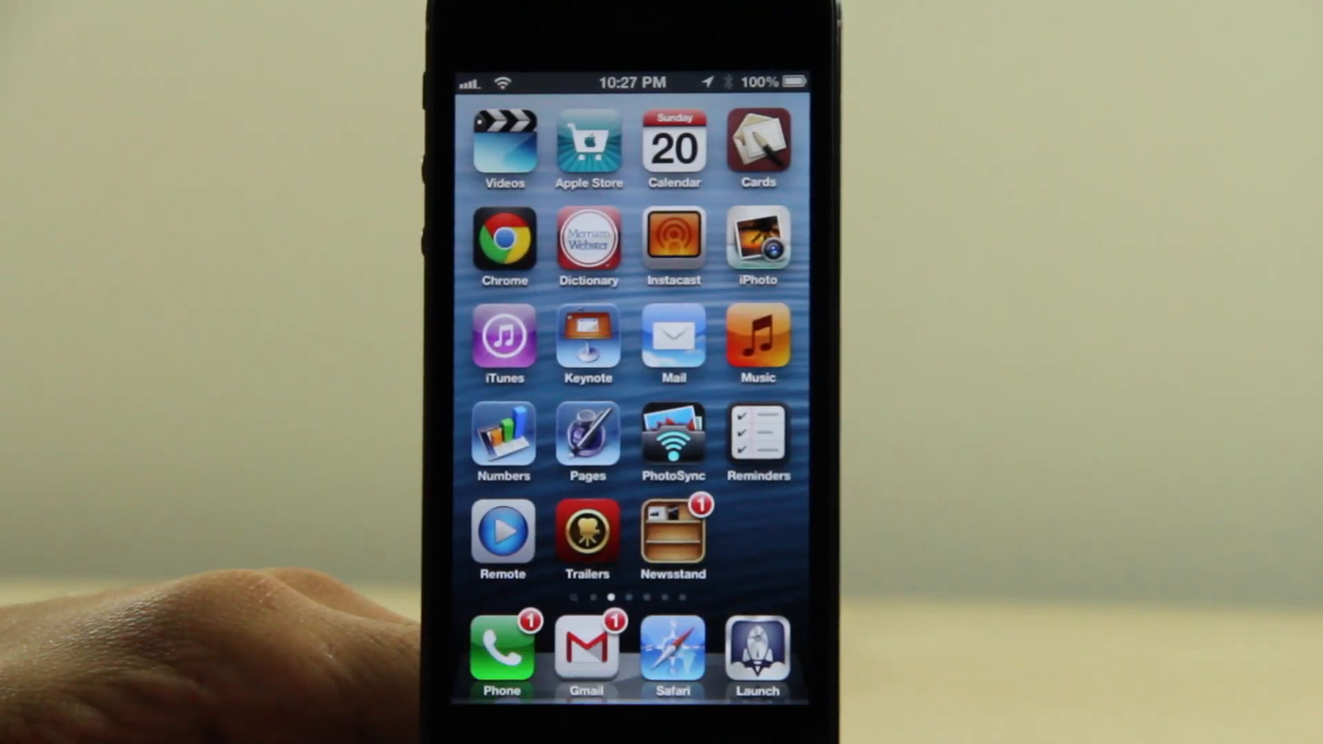
click(673, 537)
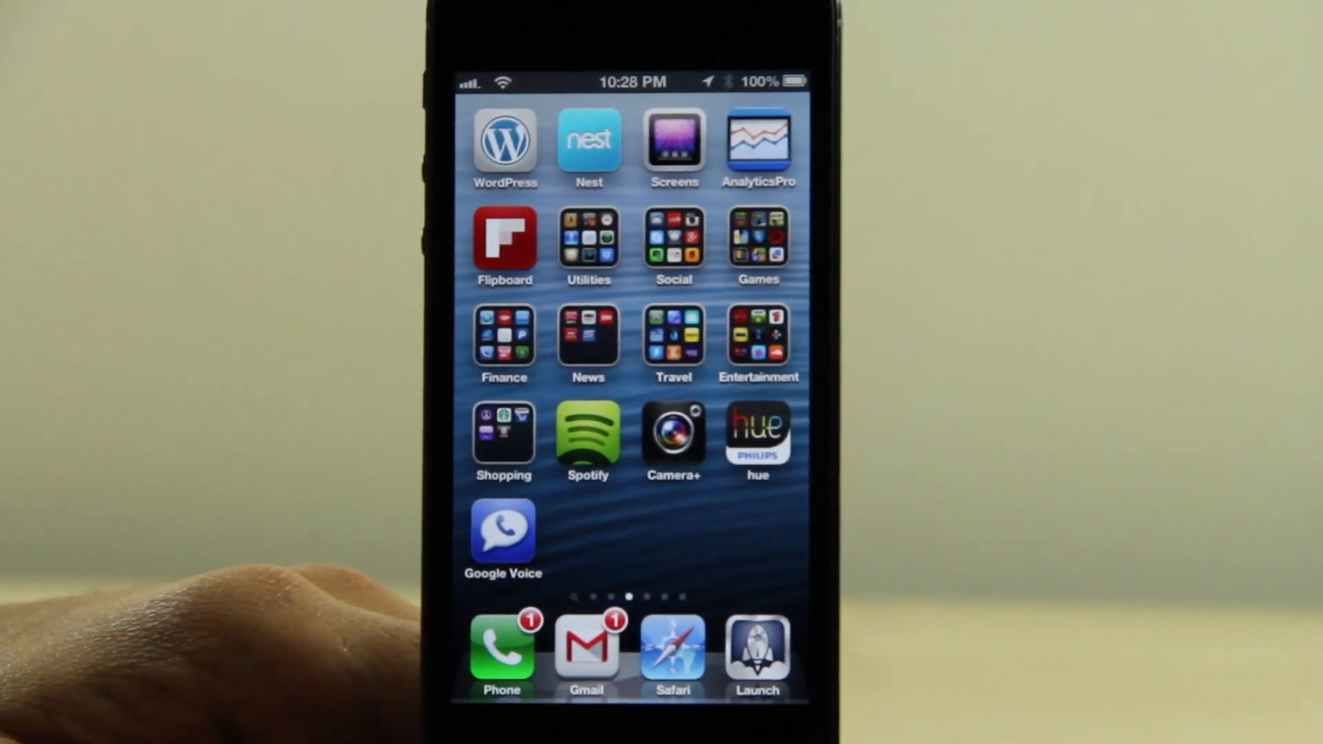
- Swipe back toward the second page with Videos, Calendar and Newsstand
scroll(left, 3)
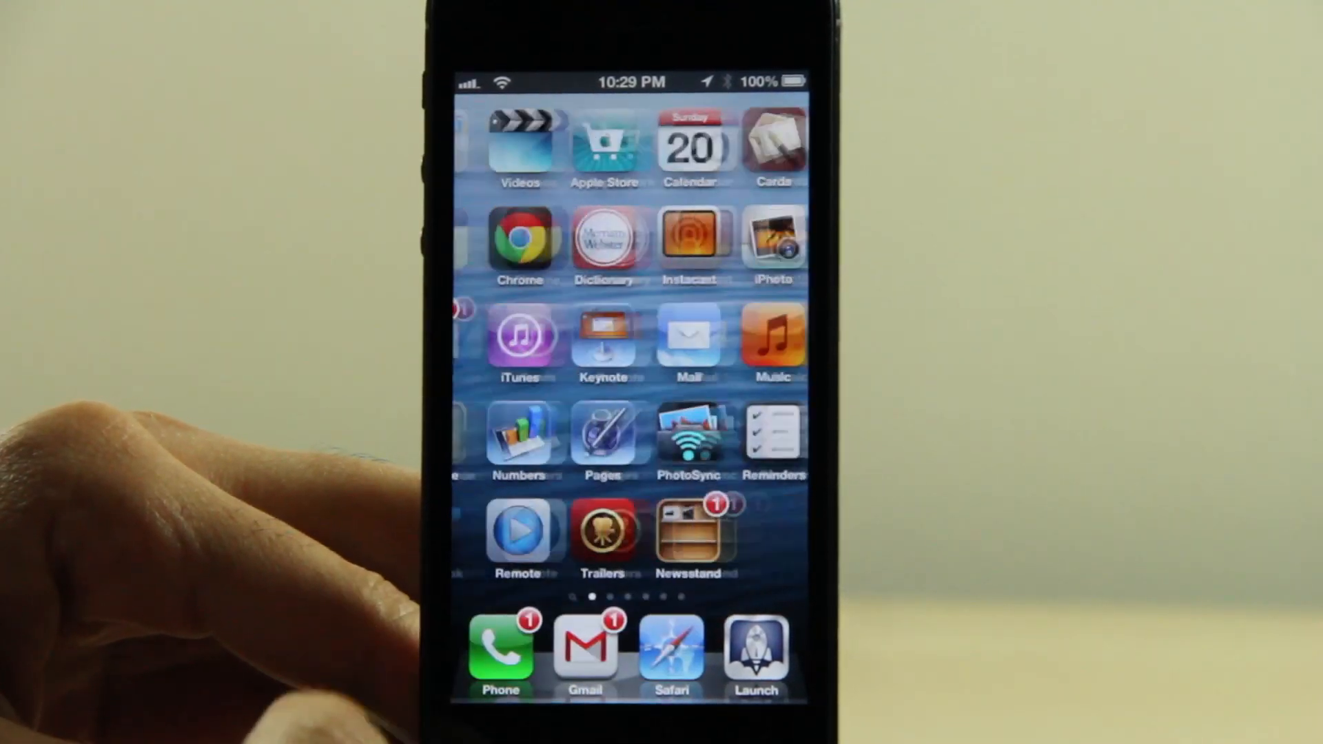
- Swipe to the folders page and press Home, with Google Voice gone
scroll(left, 3)
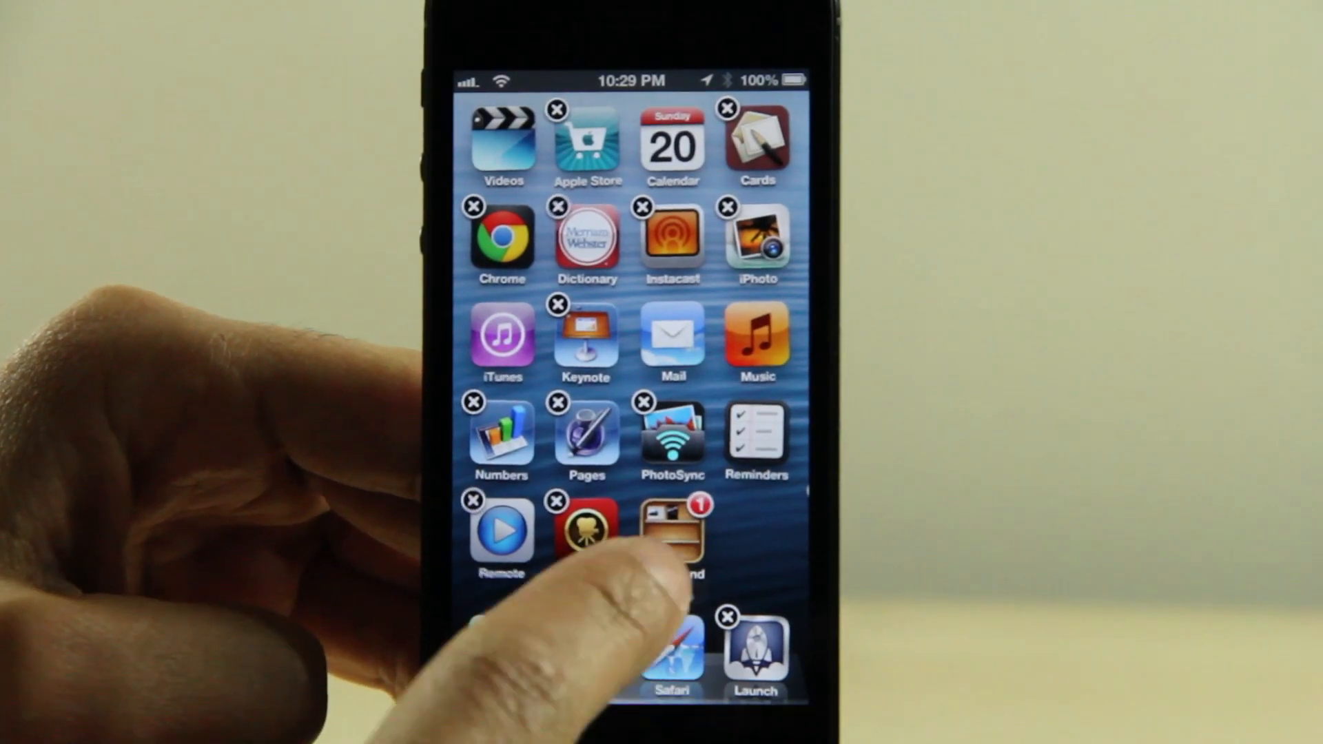
click(673, 532)
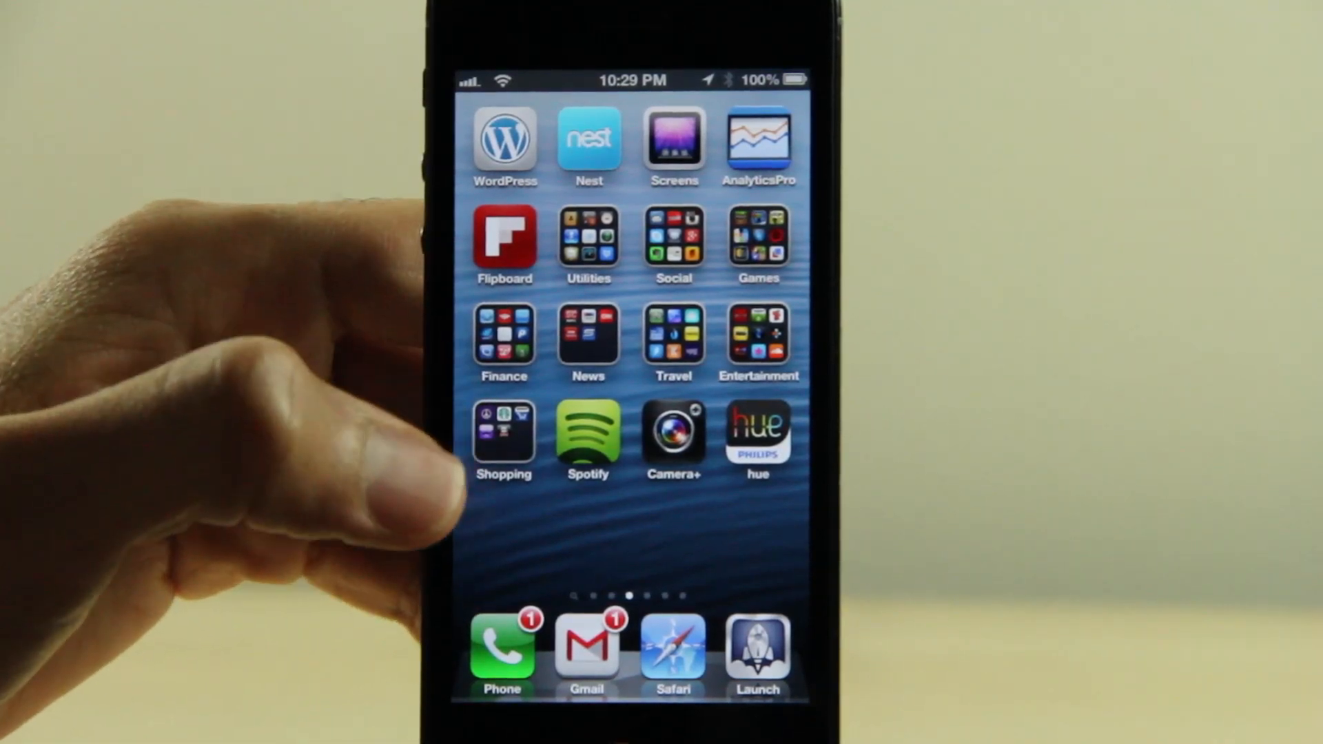
scroll(right, 3)
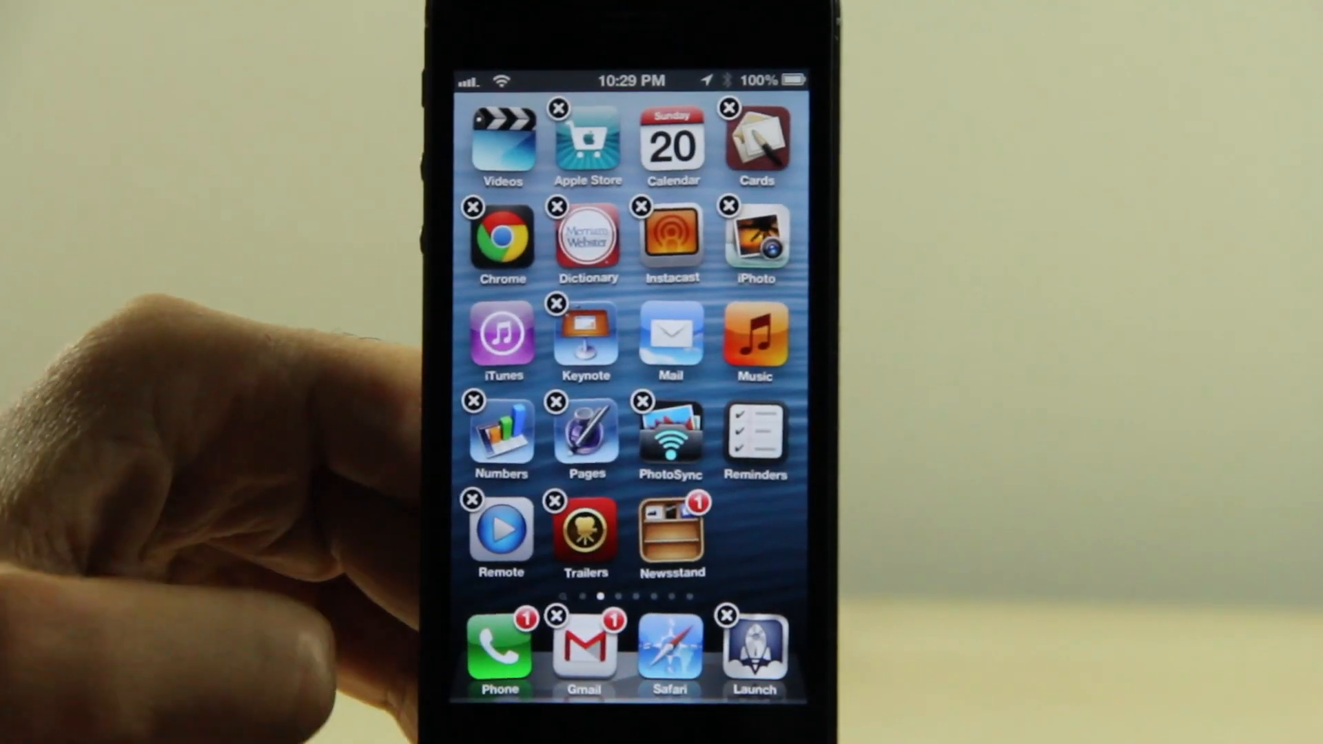
click(670, 535)
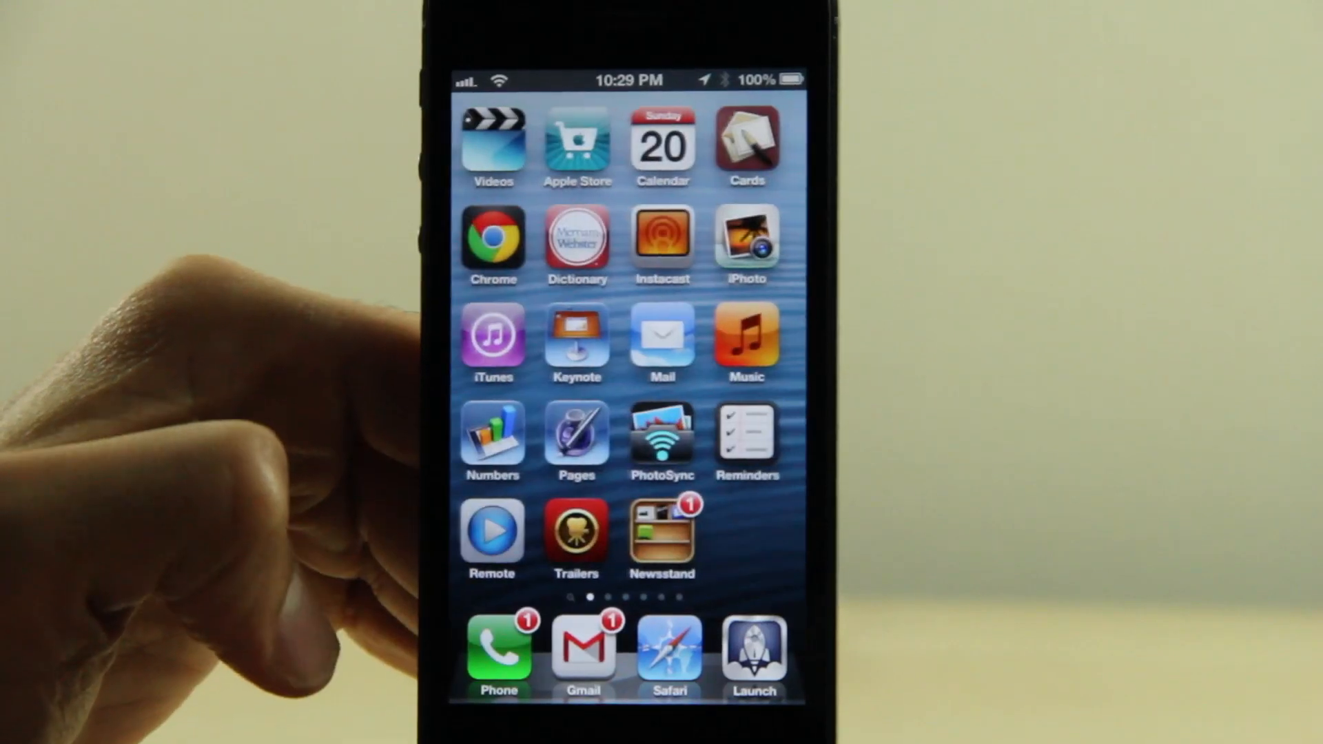
click(661, 538)
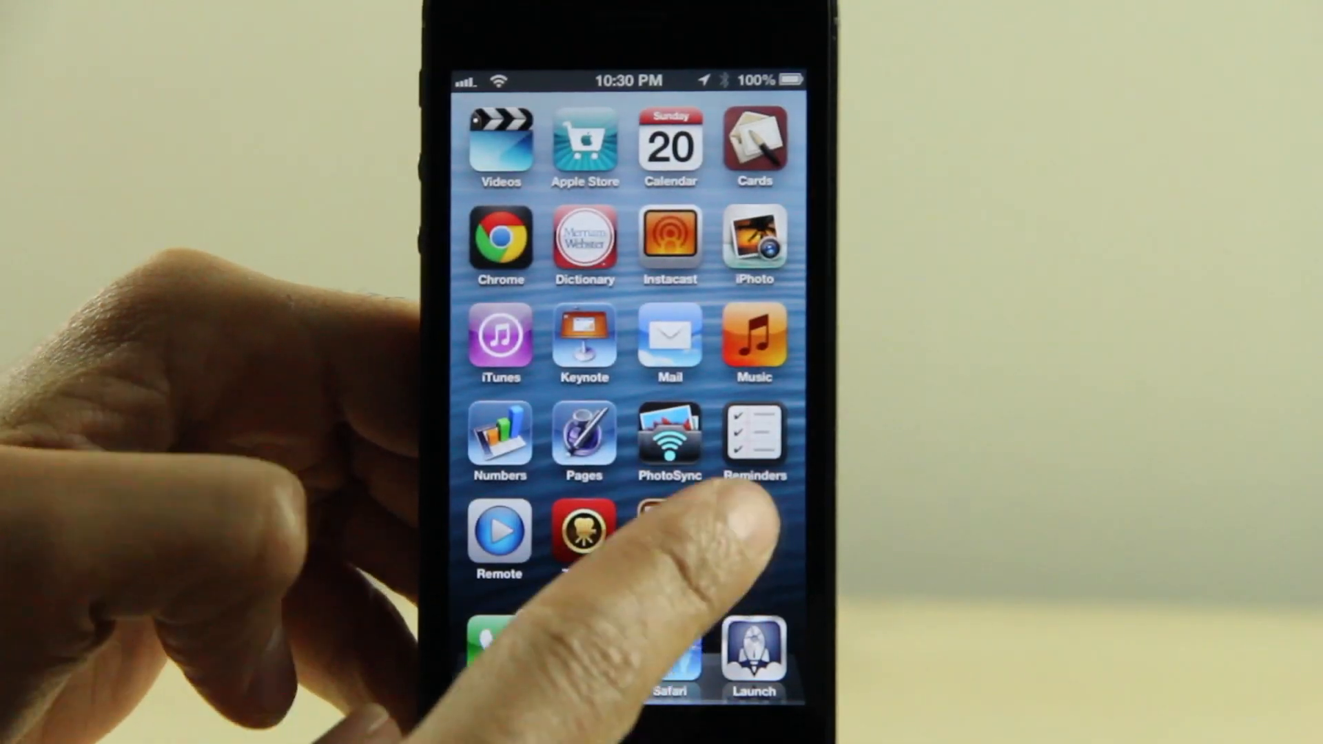
scroll(right, 3)
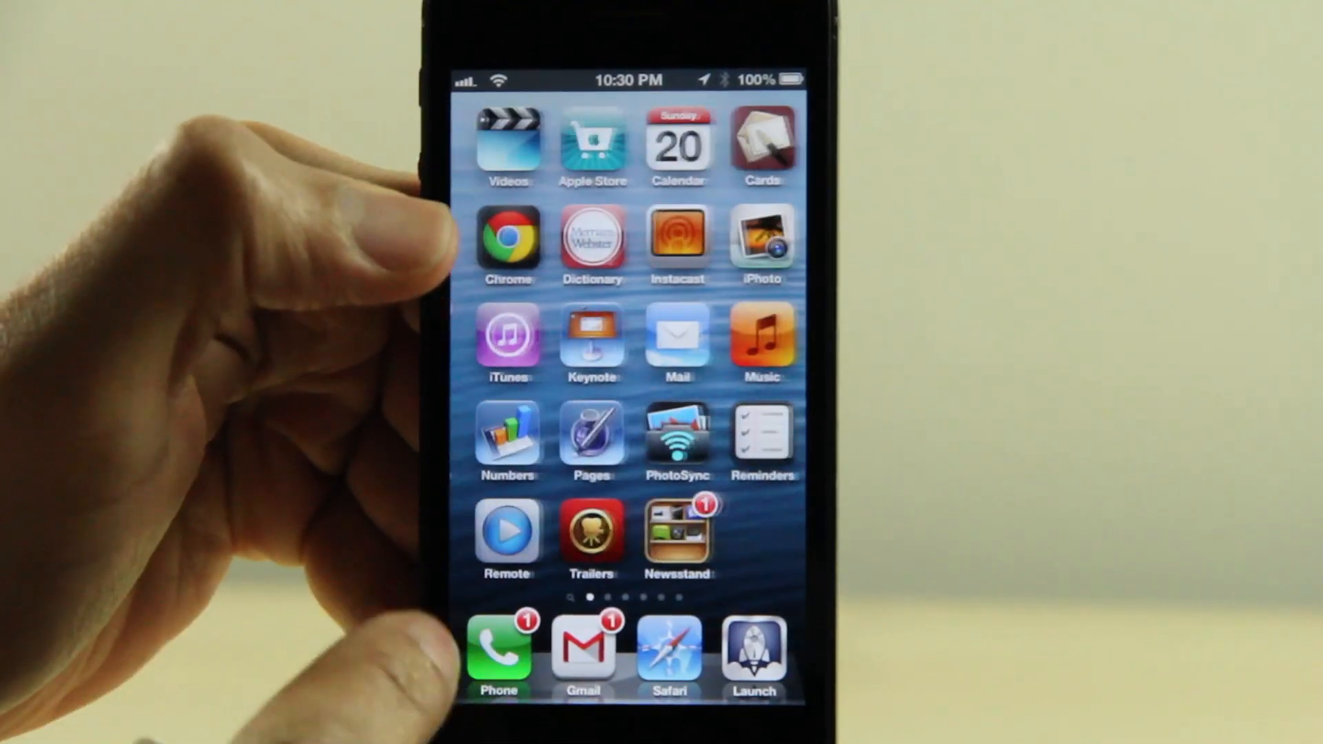
scroll(left, 3)
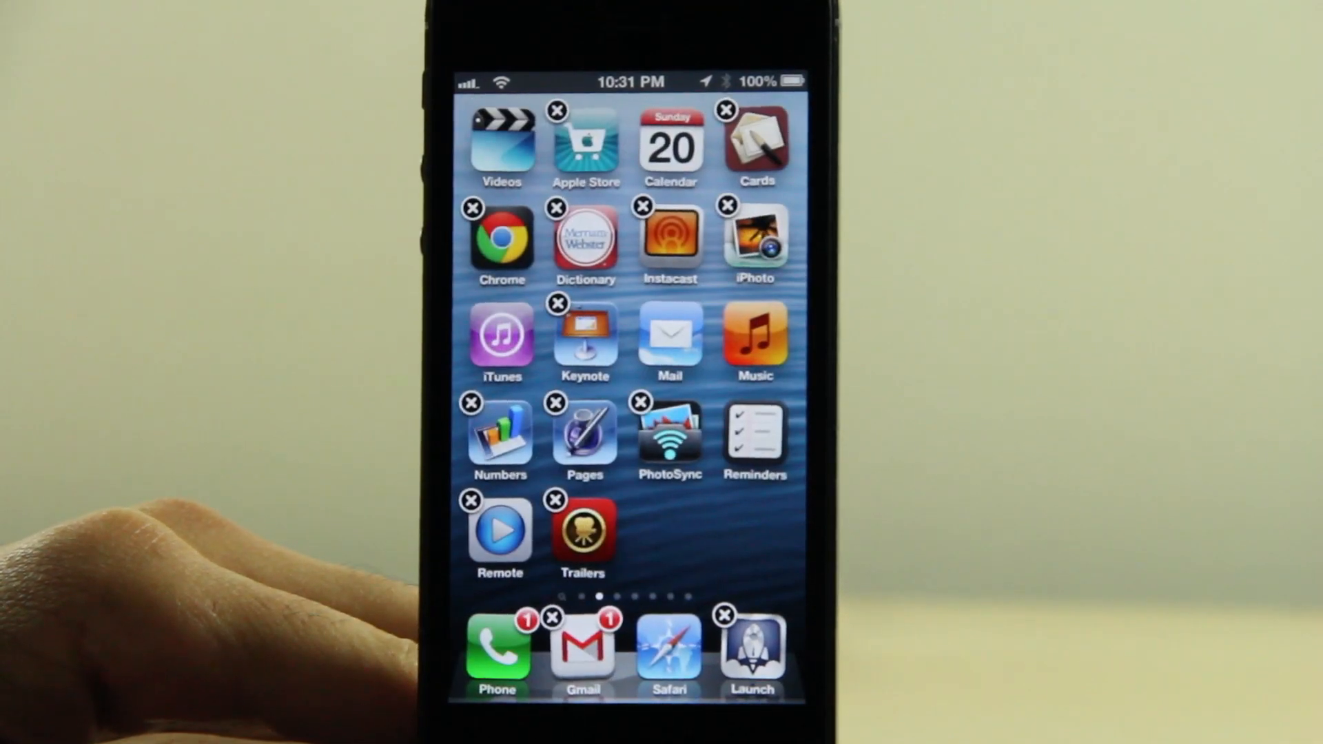
- Move News, Travel and Finance into the bottom row and open Productivity
scroll(left, 3)
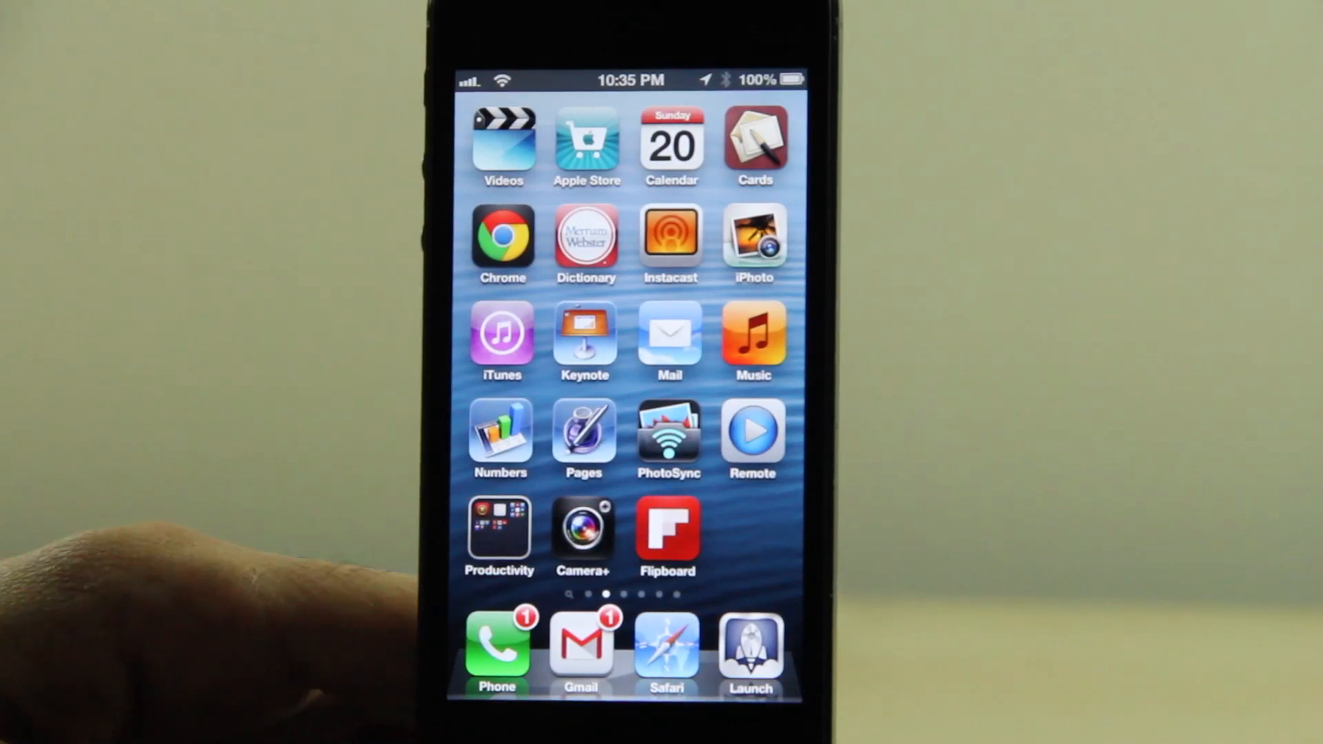
click(500, 536)
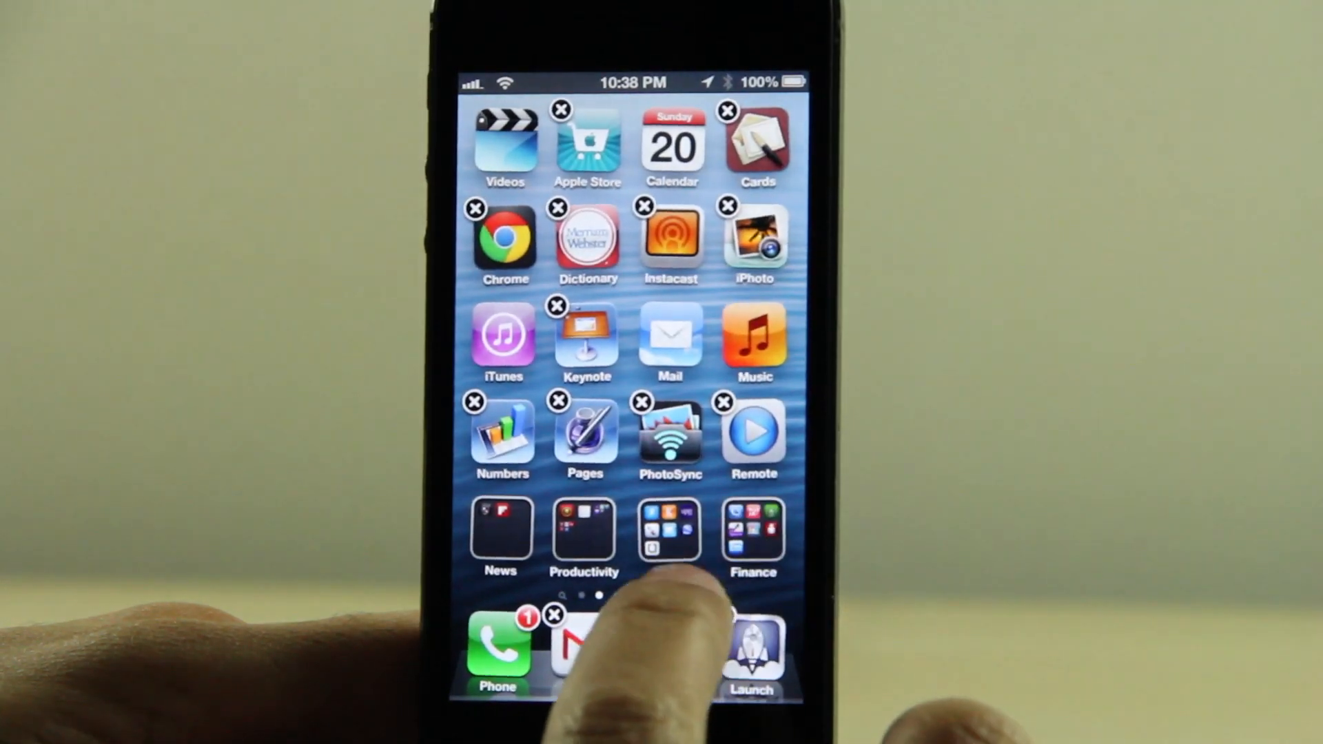
click(583, 532)
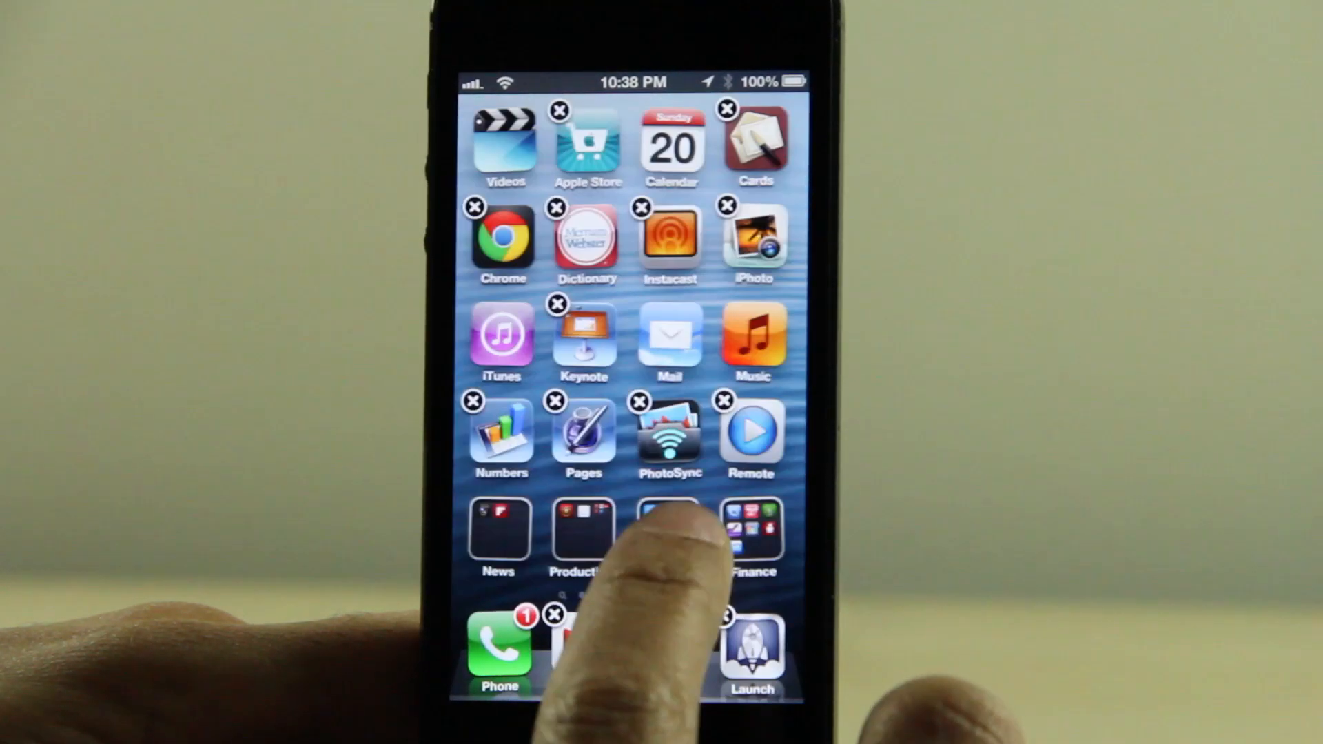
click(583, 531)
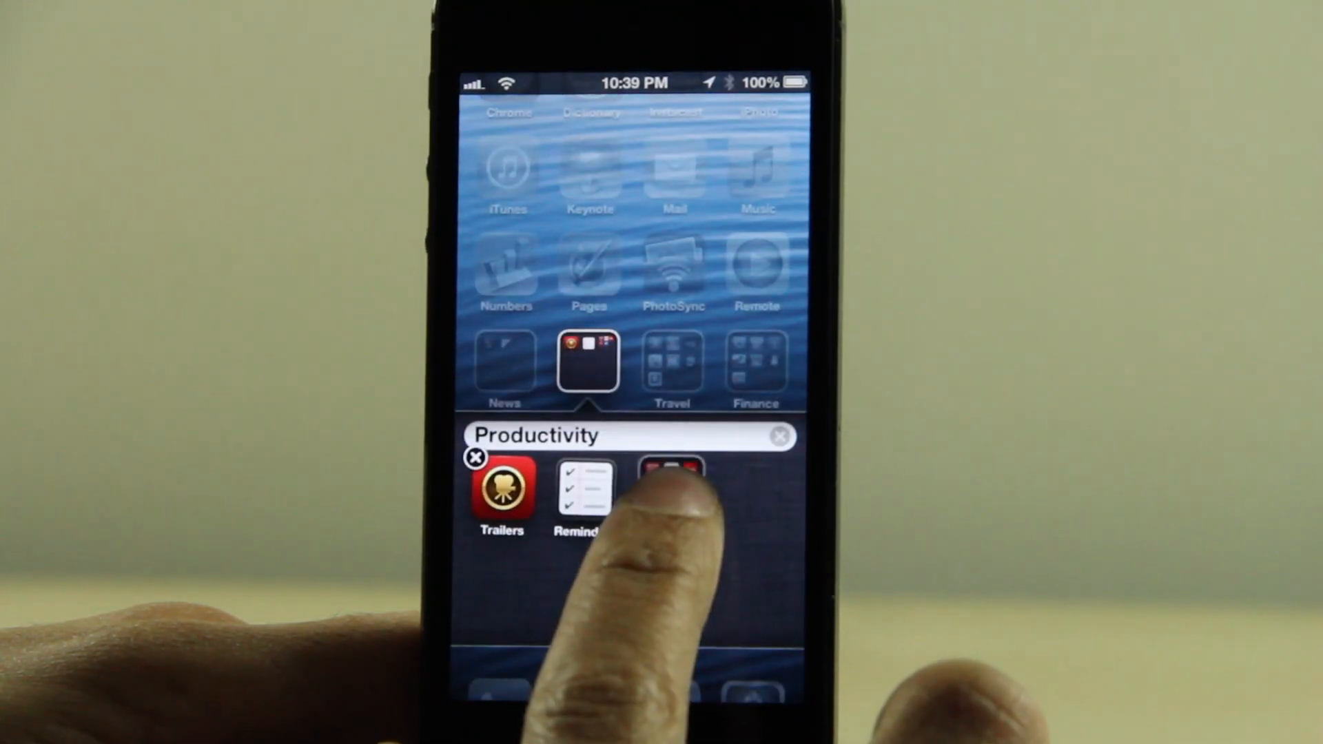